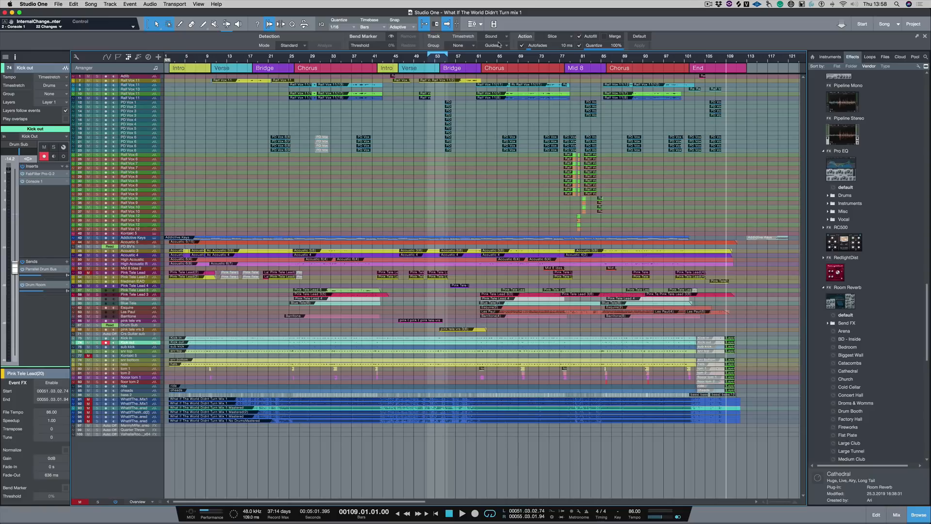
mouse_move(136, 499)
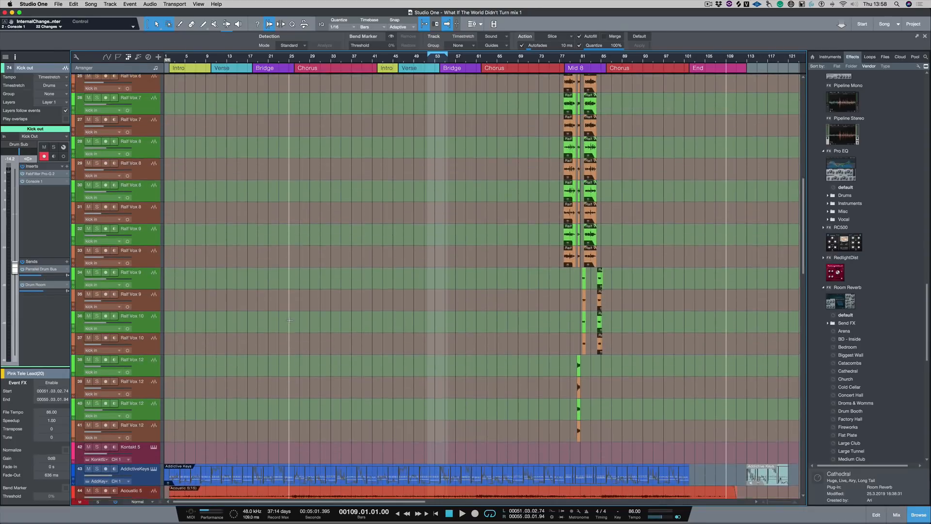
Scroll to the Pink Tele Lead 7 track and add a Room Reverb send with its editor open.
scroll("up", 3)
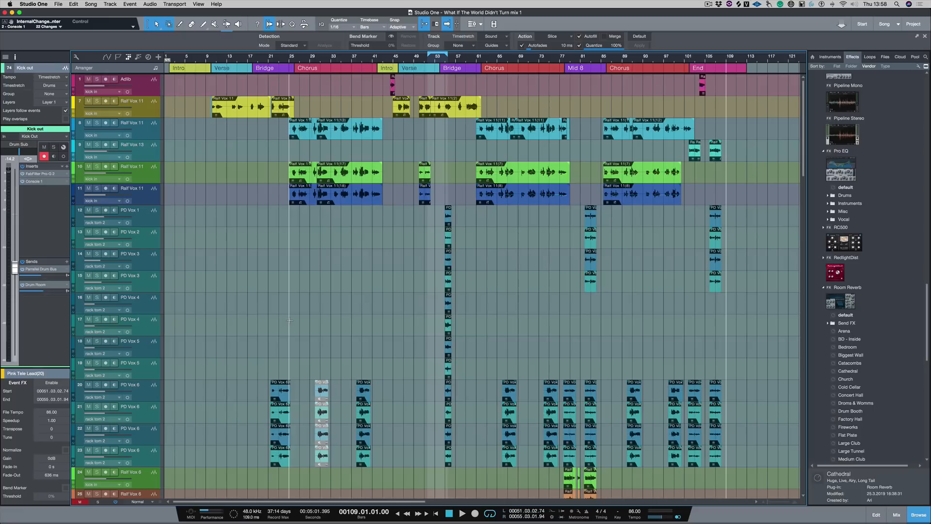
mouse_move(124, 282)
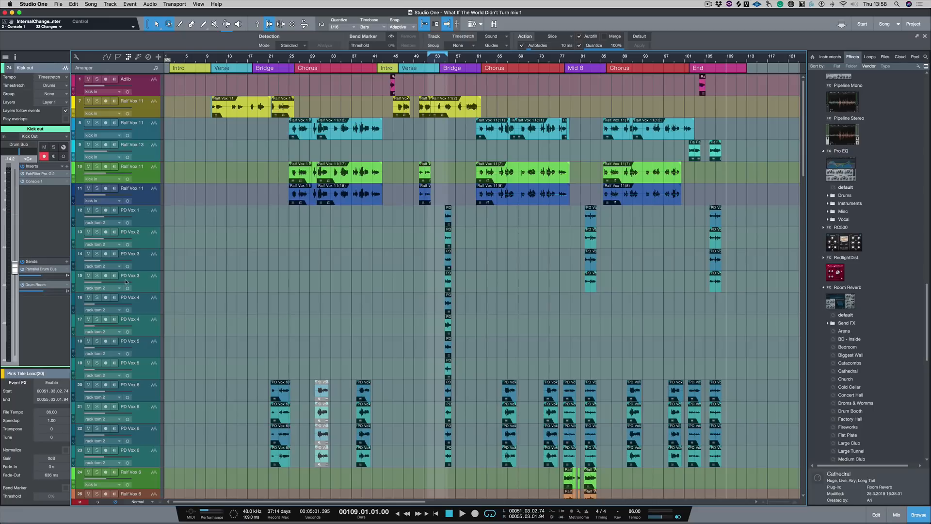
scroll("down", 3)
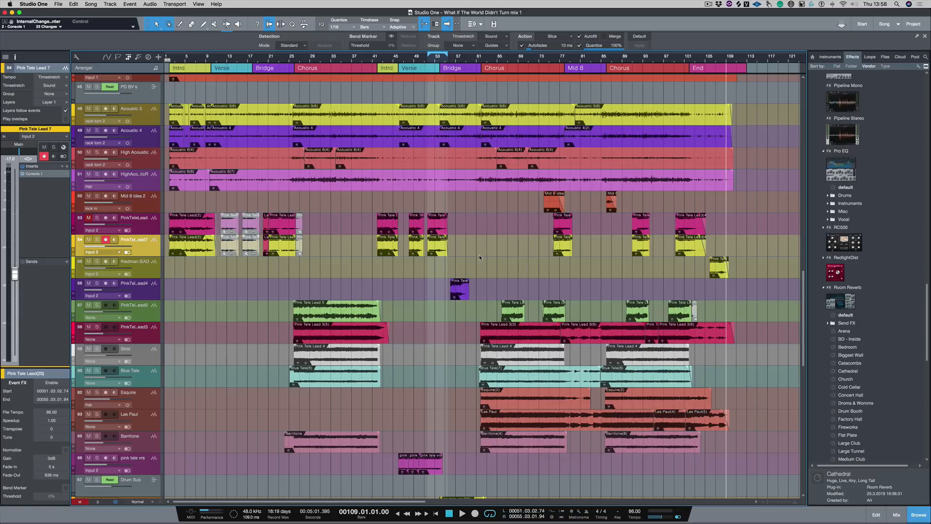
scroll("down", 3)
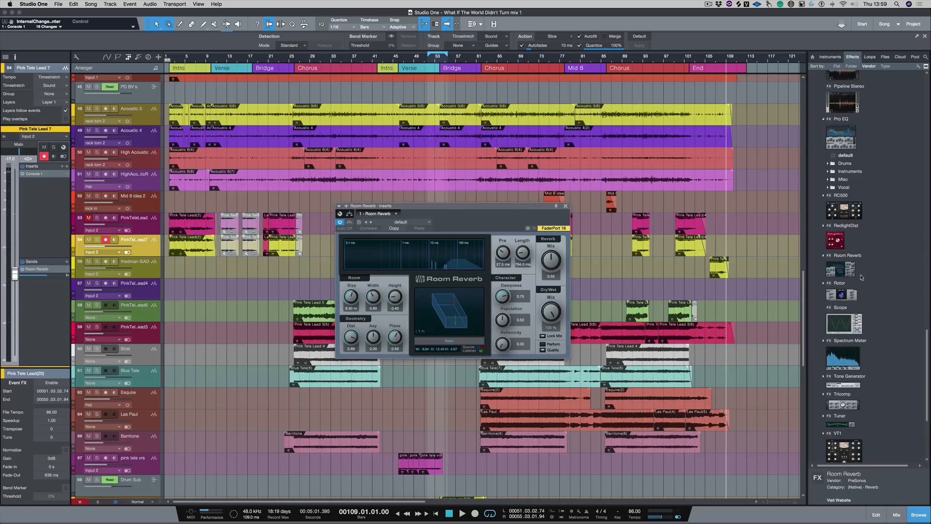
Open the Console to show all channels, including the new Room Reverb channel.
left_click(844, 256)
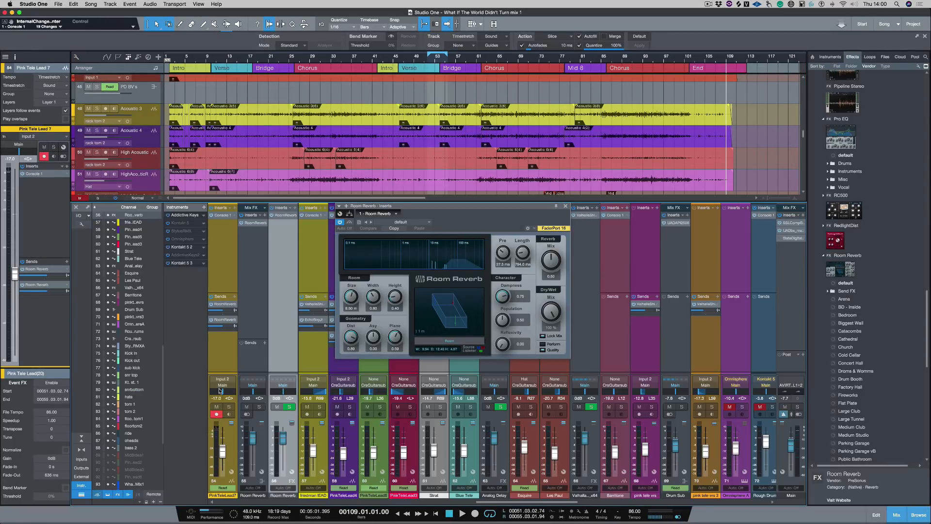
Rename the reverb channel 'reverb bus' and the sending channel 'reverb send'.
left_click(564, 206)
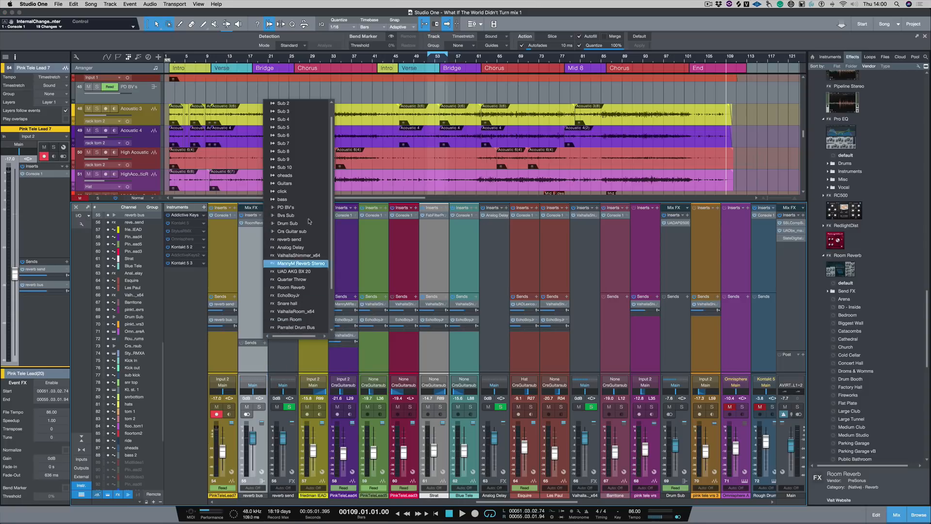
Browse the send destinations and show the Console's grouping and visibility options.
scroll("down", 3)
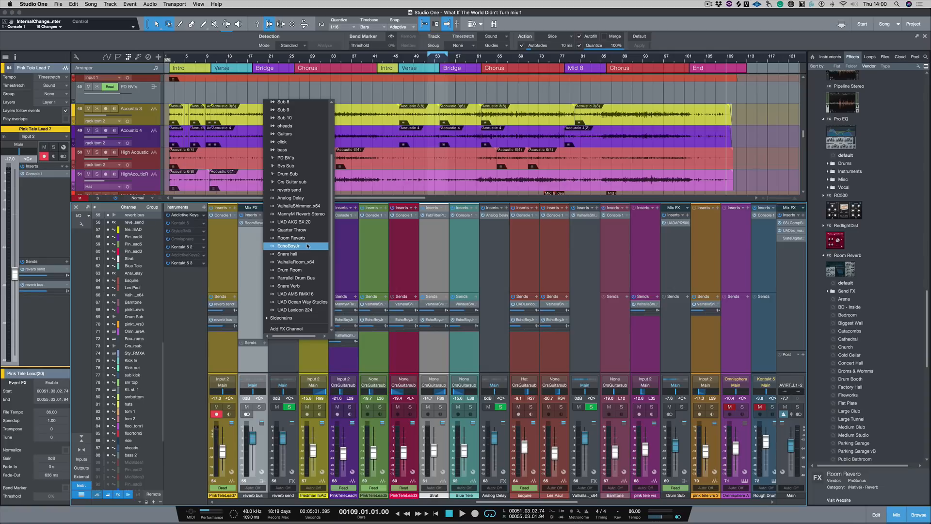
left_click(296, 247)
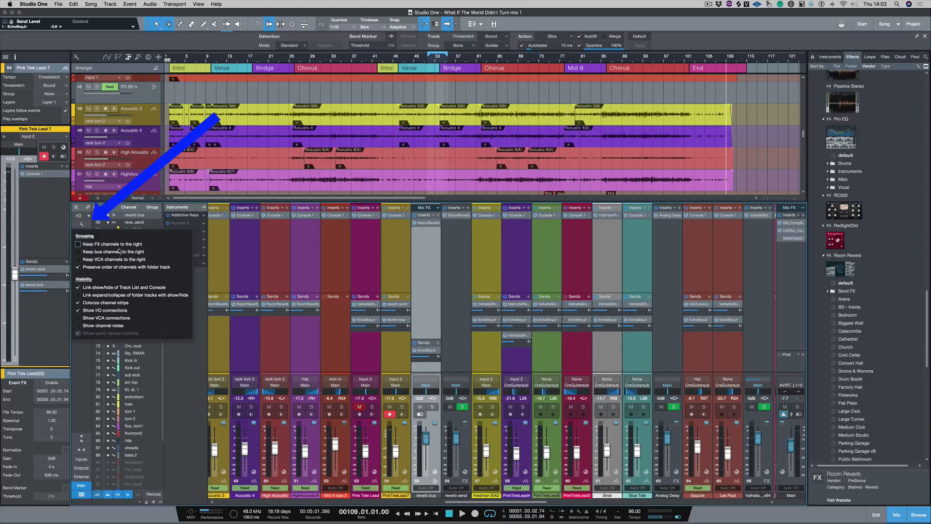
Enable Keep FX channels and Keep bus channels to the right, then close the options.
left_click(78, 243)
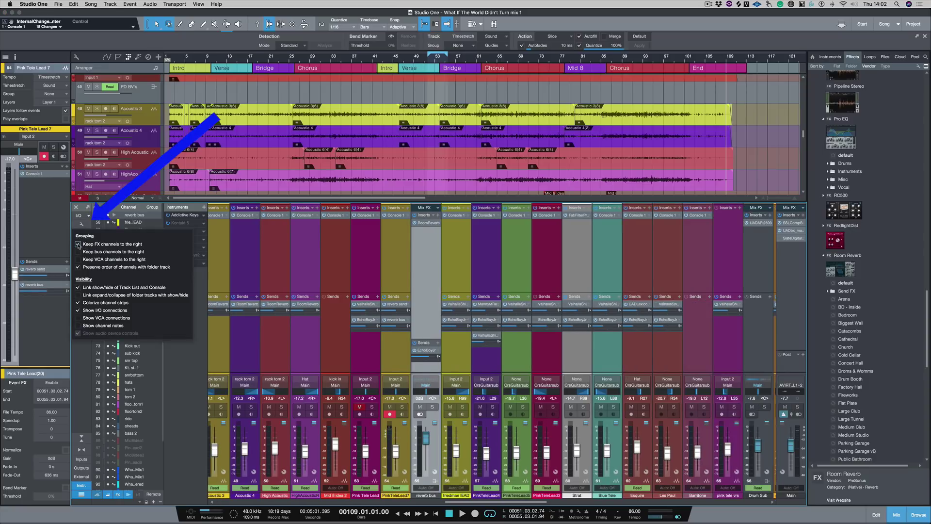
left_click(78, 251)
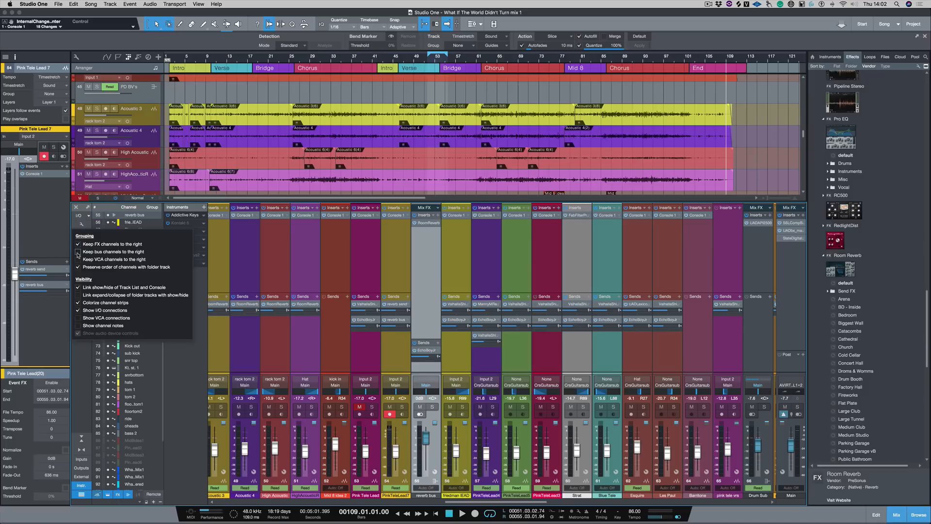
left_click(78, 252)
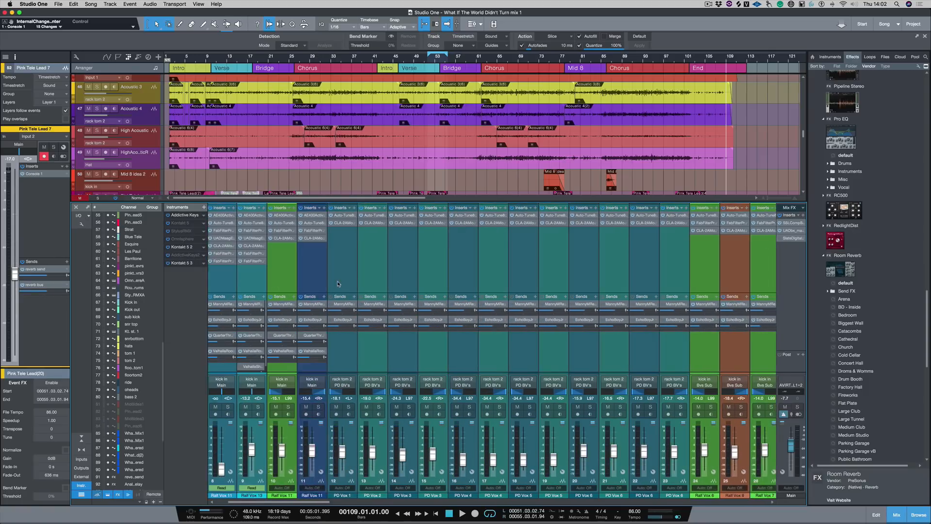
Scroll the Console right to the FX and bus channels, including reverb bus.
scroll("right", 3)
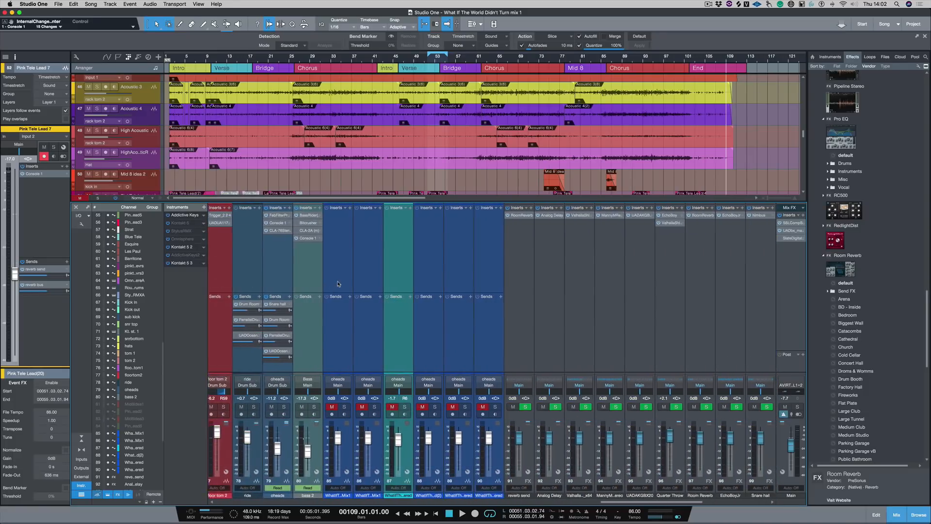
scroll("right", 3)
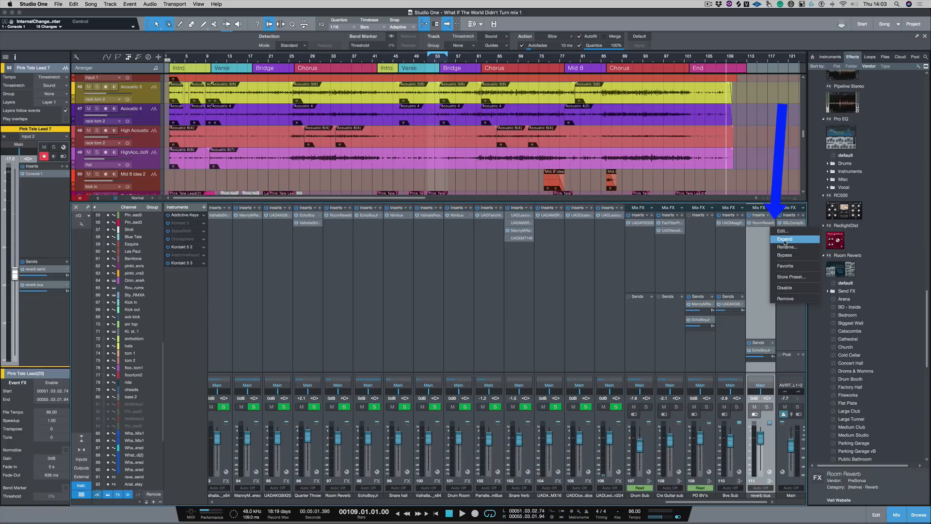
Expand the reverb bus's Room Reverb insert inline and close the plug-in window.
left_click(785, 239)
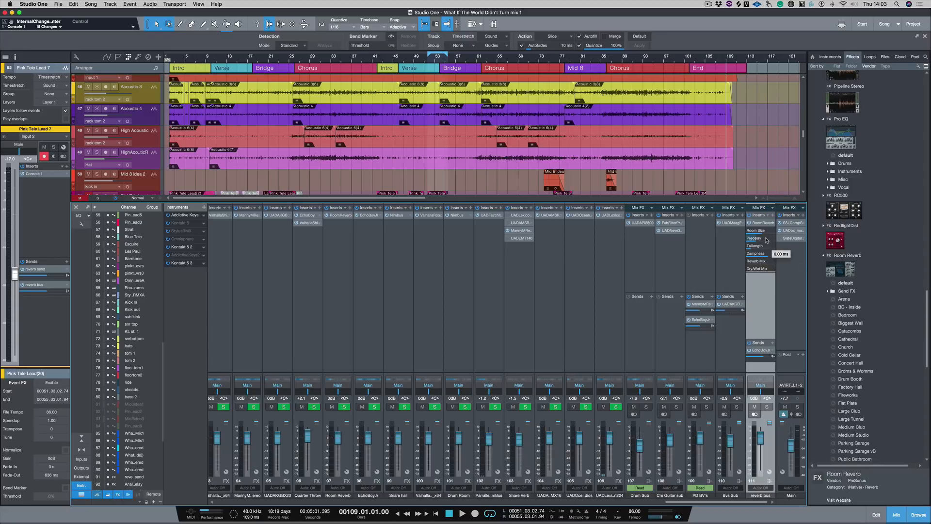
mouse_move(765, 261)
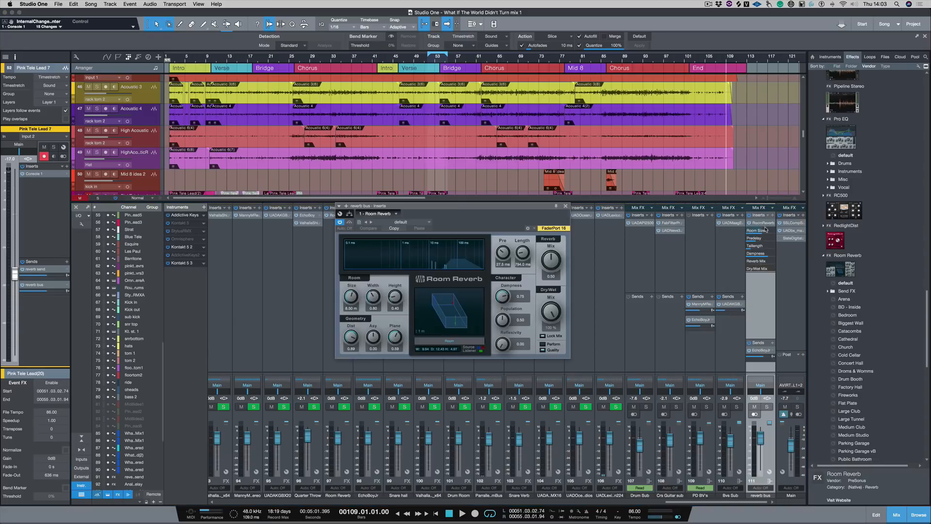
left_click(563, 205)
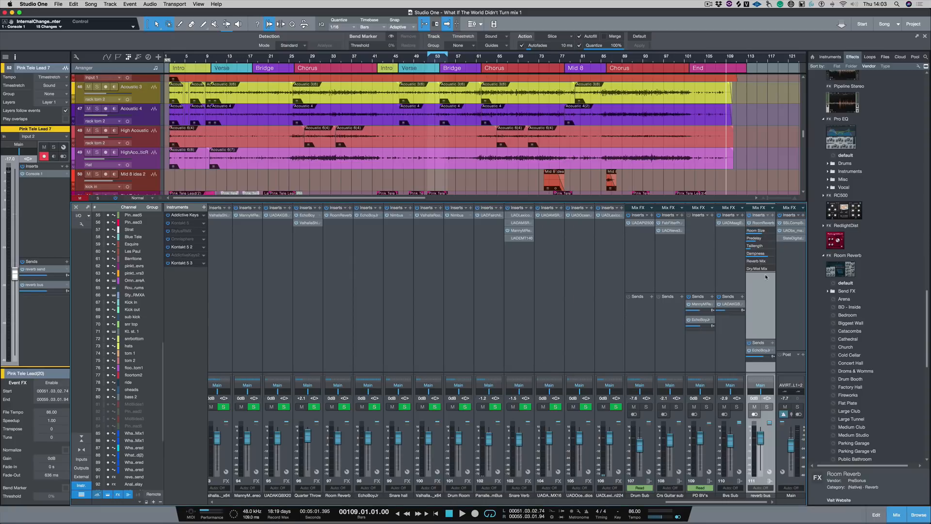